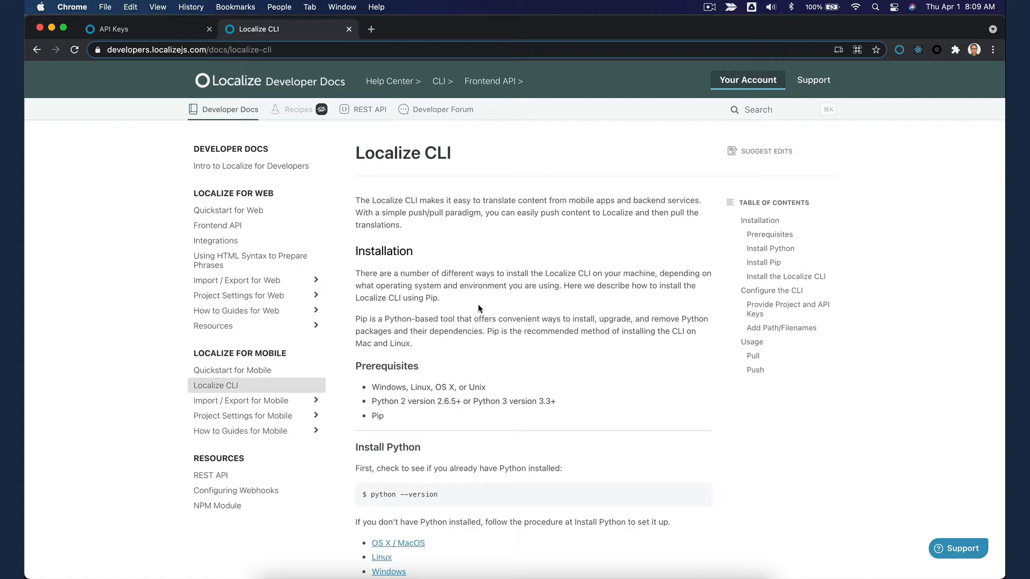
Scroll the Localize CLI docs past the installation steps to the Configure the CLI section.
scroll("down", 3)
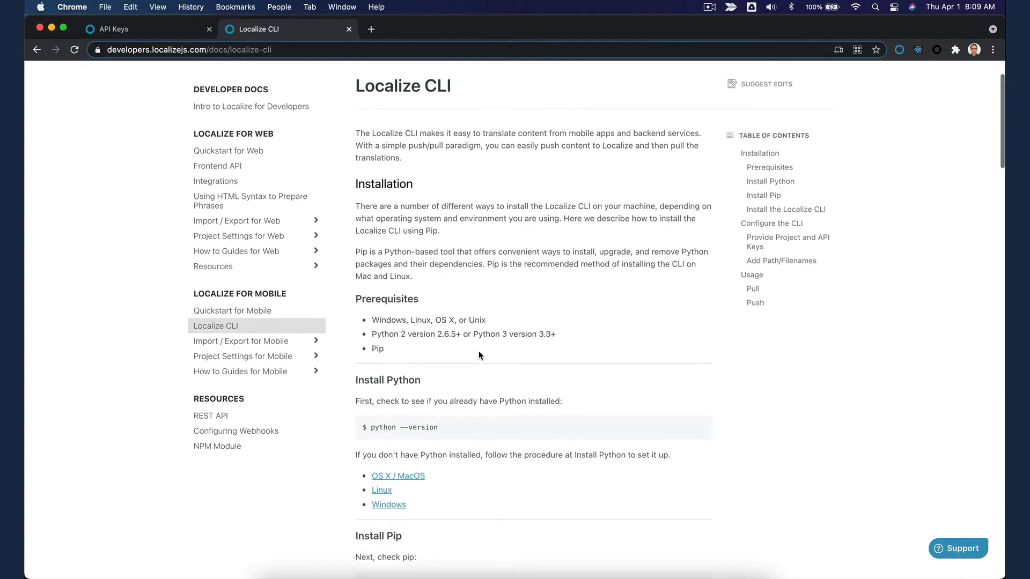
scroll("down", 3)
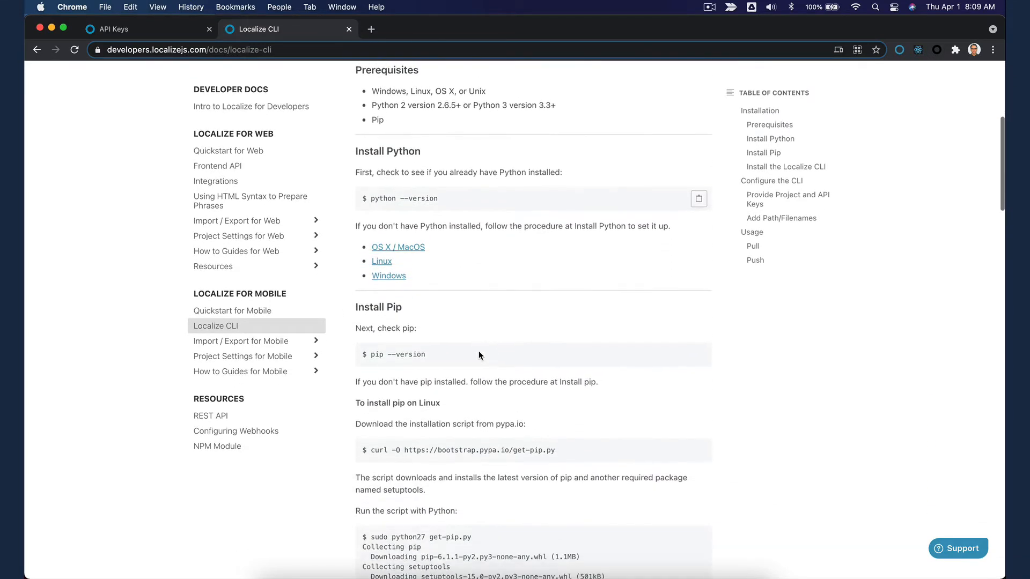
scroll("down", 3)
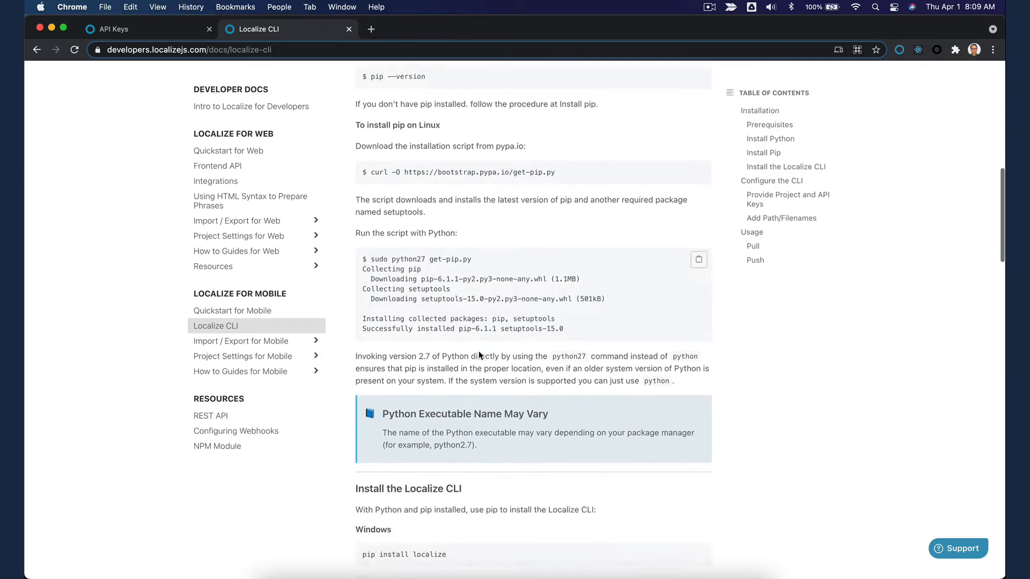
scroll("down", 3)
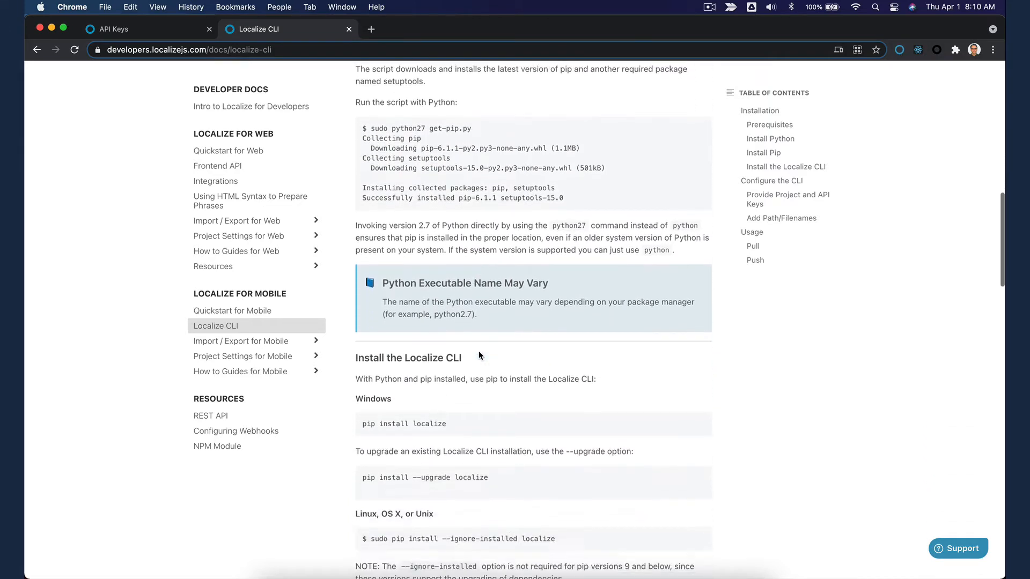
scroll("down", 3)
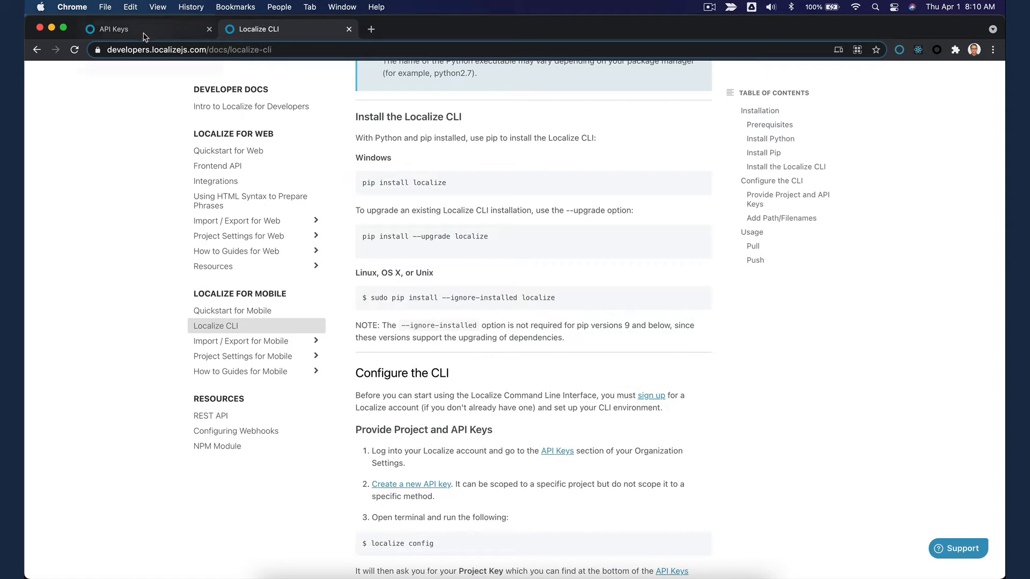
Create API key 'Test CLI Key' for CLI Test Project with Modify labels and Modify phrases.
left_click(109, 29)
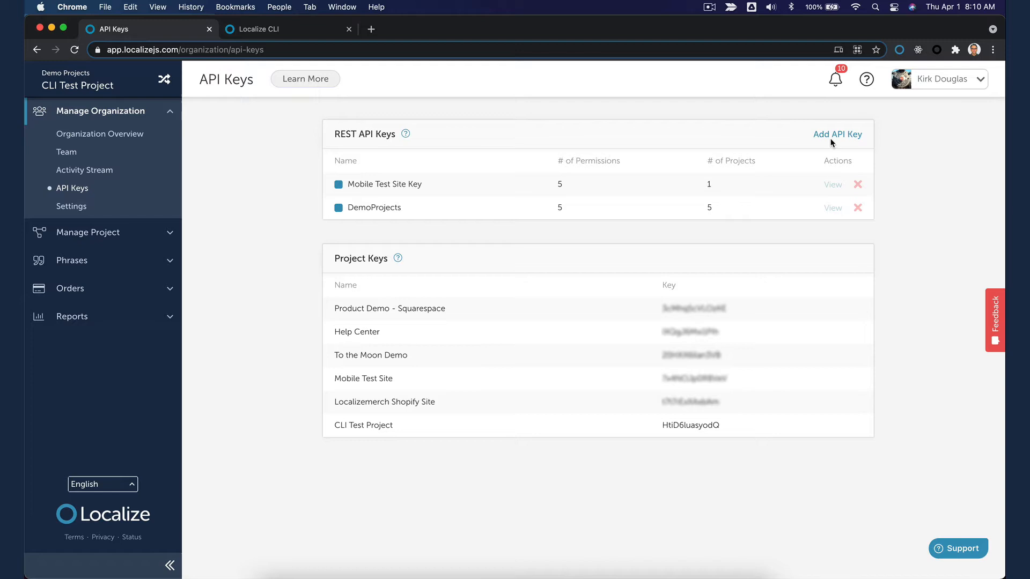
left_click(837, 134)
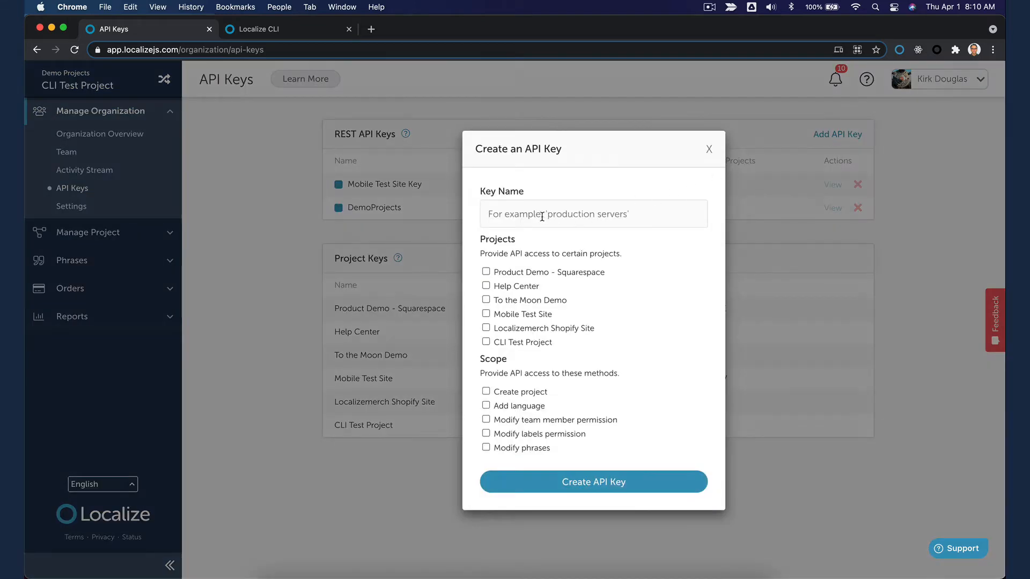
type("Test")
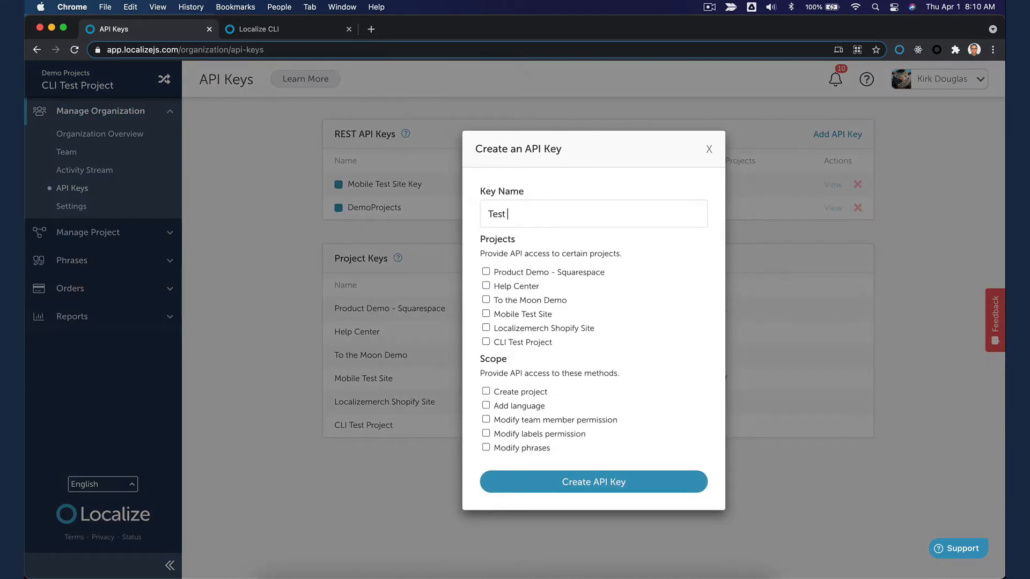
type("CLI Key")
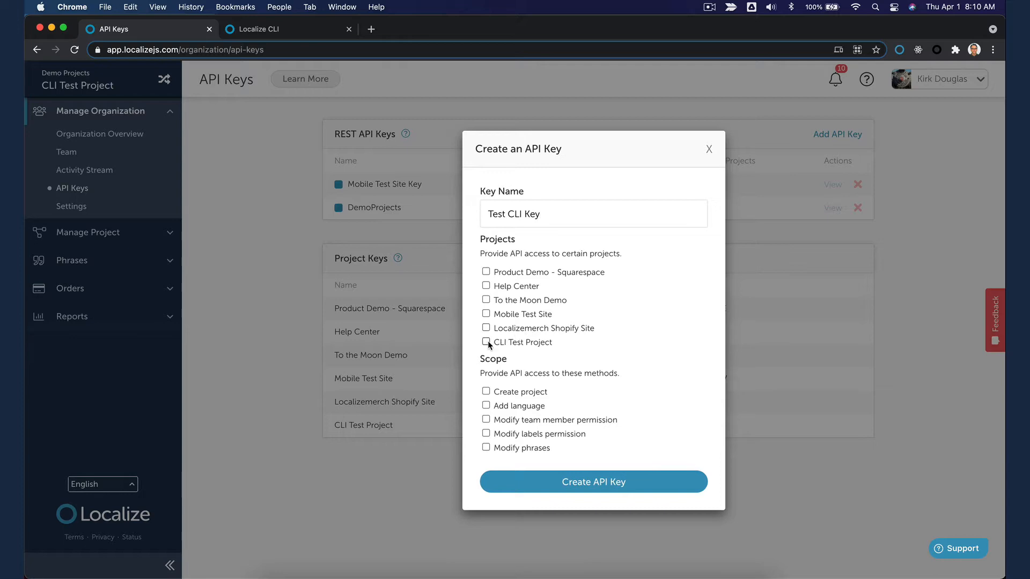
left_click(486, 342)
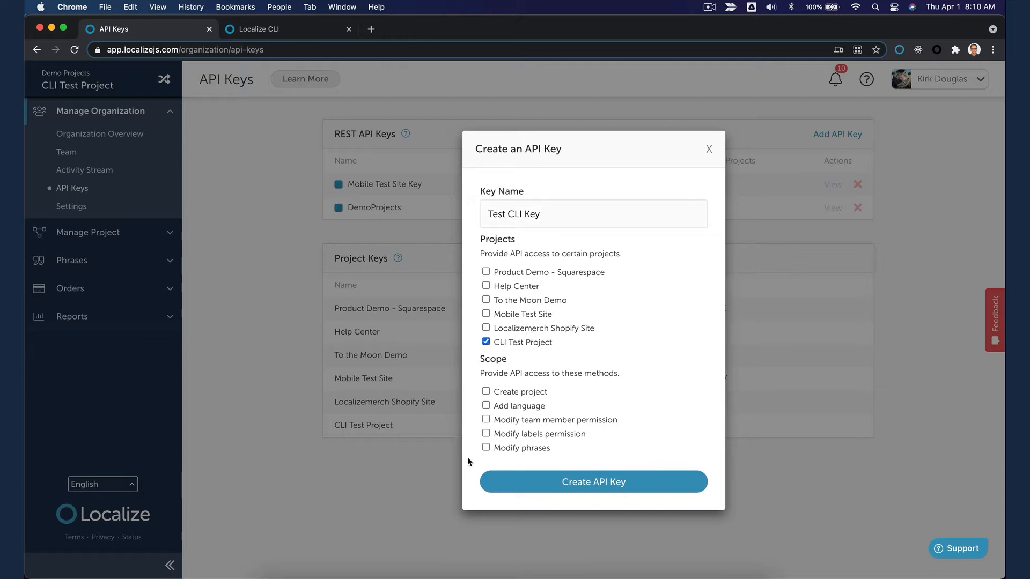
left_click(485, 433)
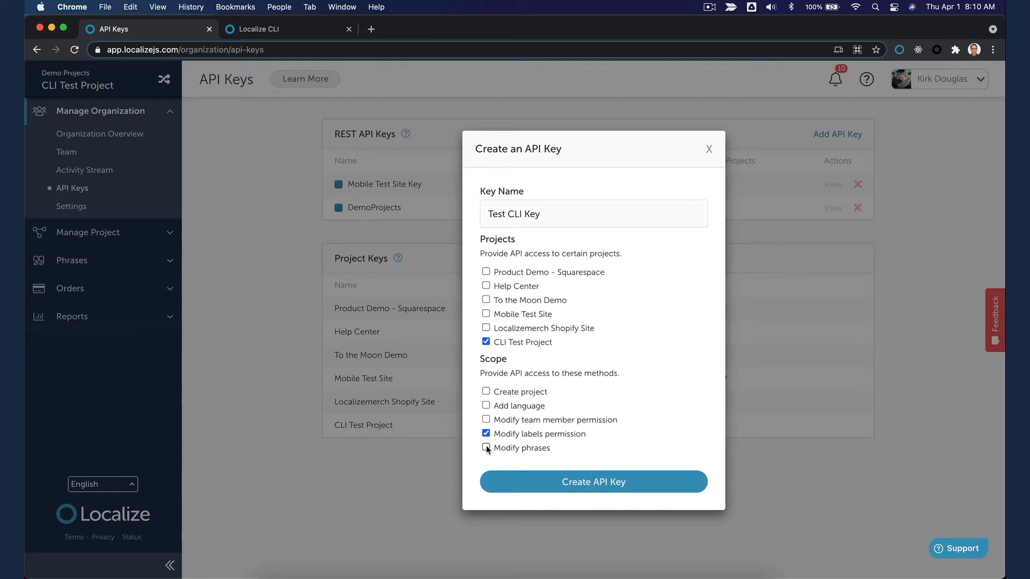
left_click(485, 448)
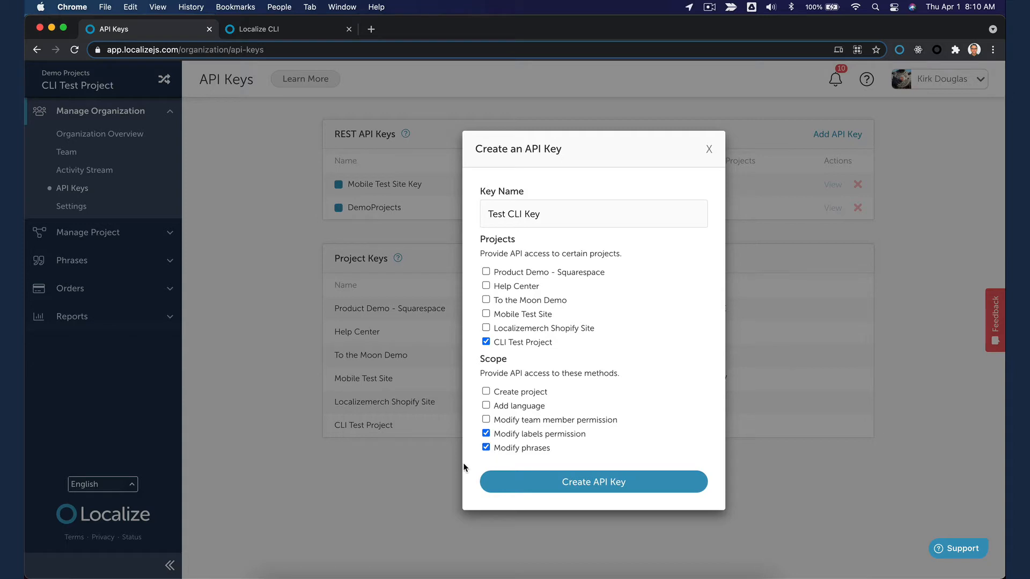
left_click(592, 482)
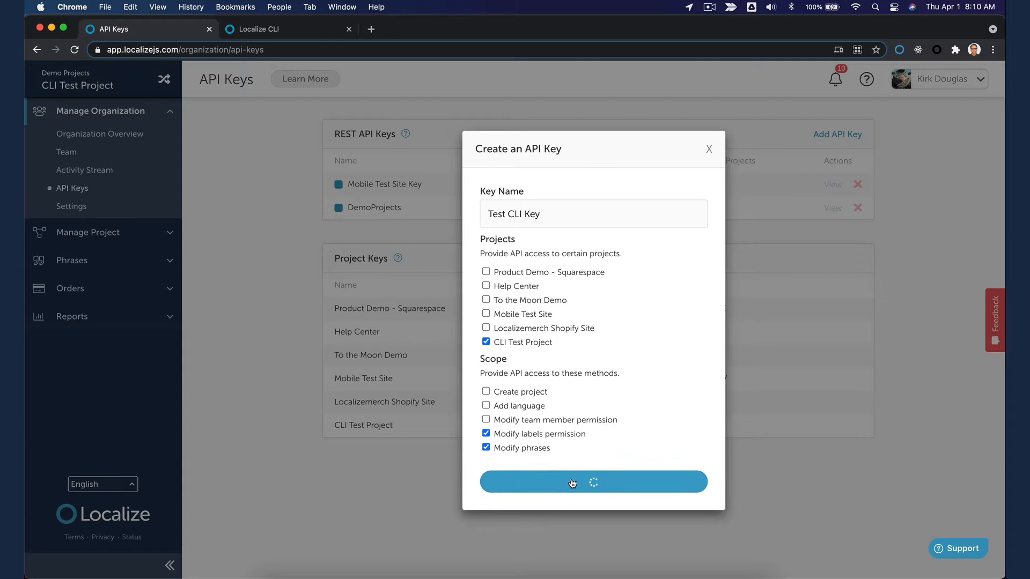
left_click(592, 482)
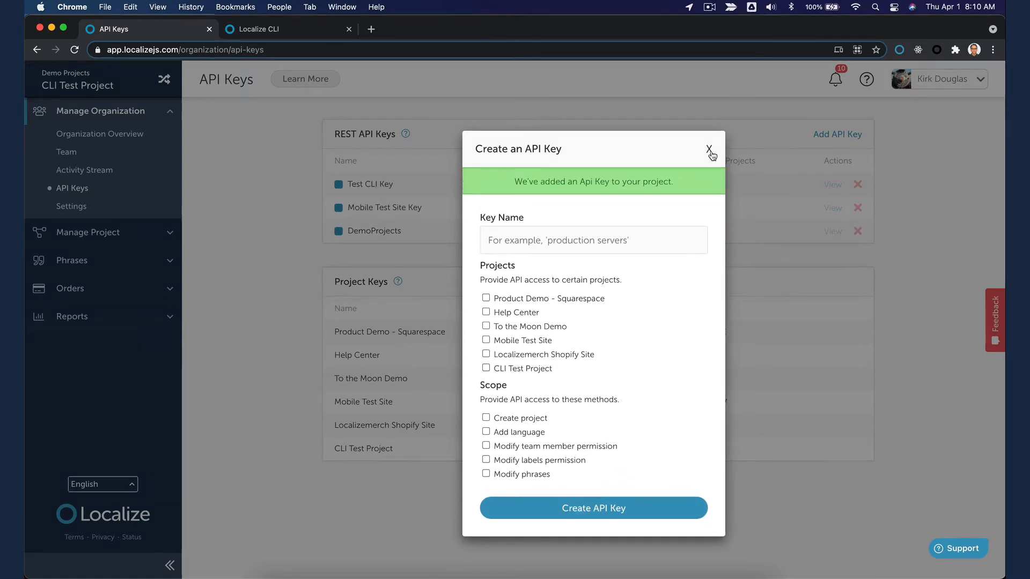
Close the new-key dialog and copy the CLI Test Project's project key.
left_click(710, 150)
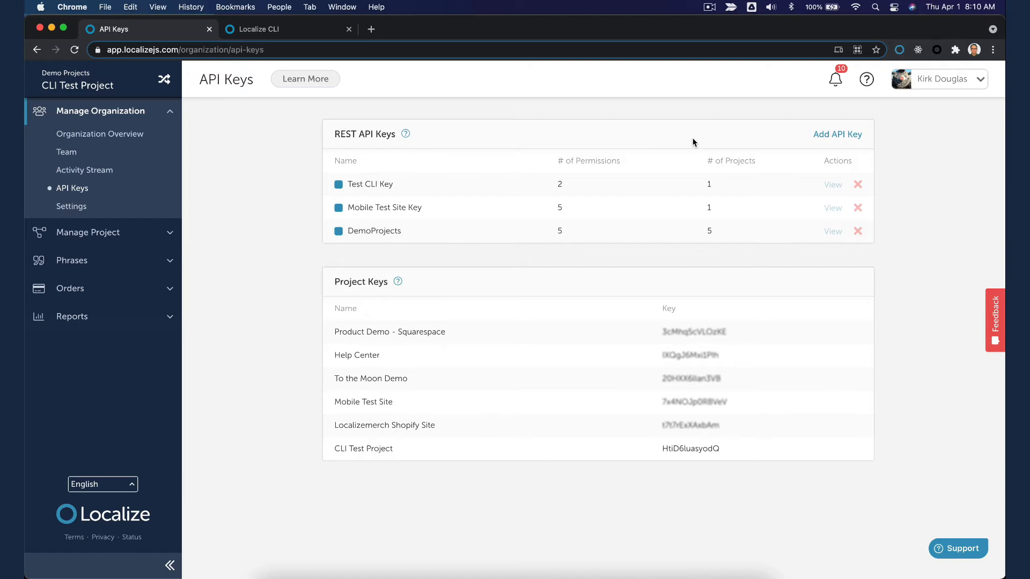
double_click(689, 448)
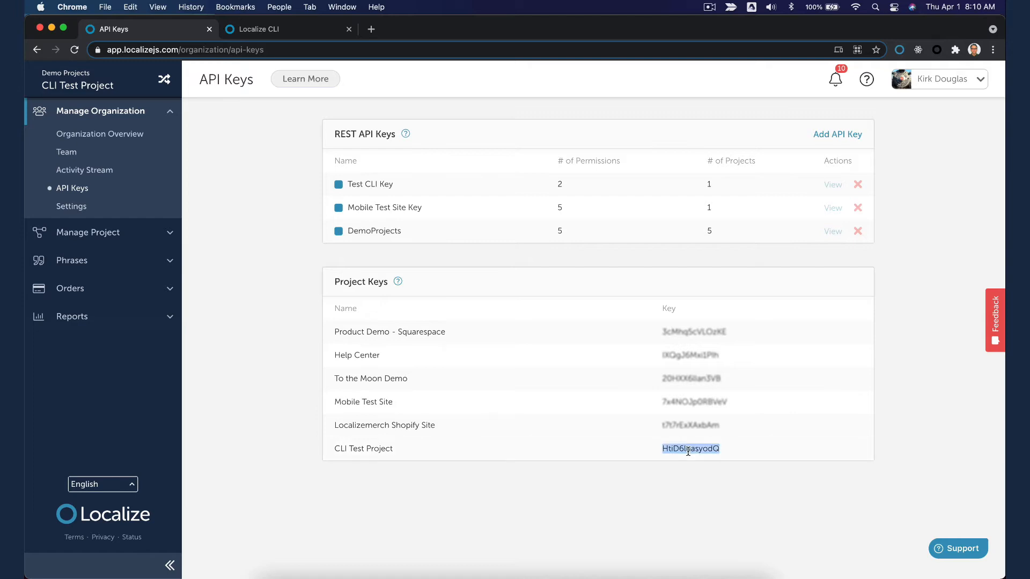
right_click(689, 448)
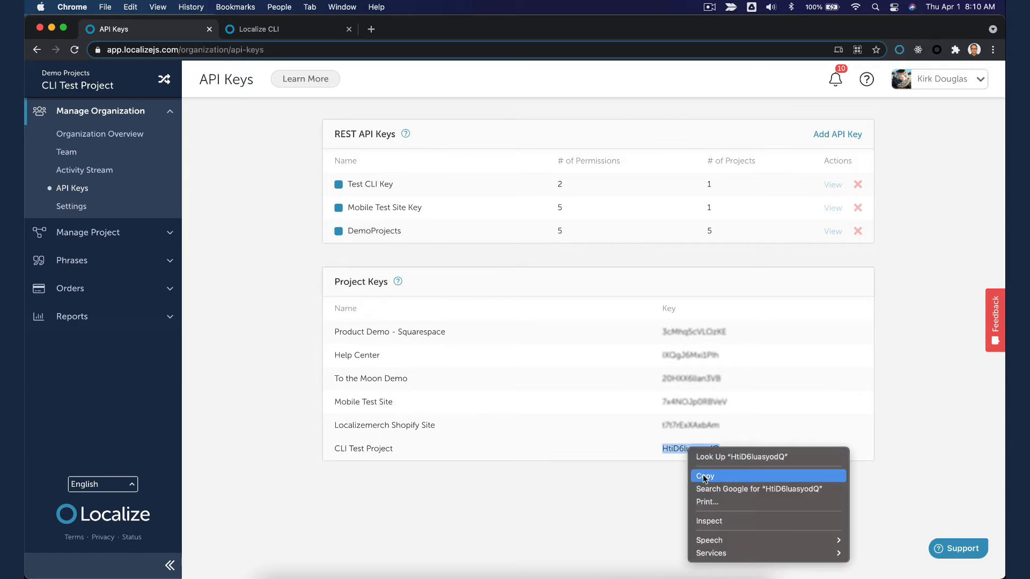
left_click(705, 476)
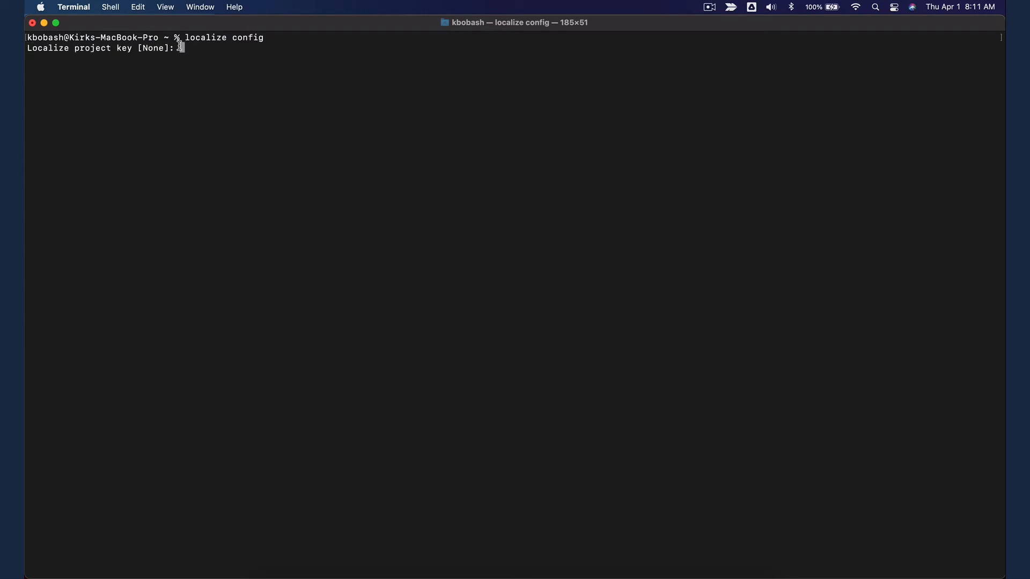
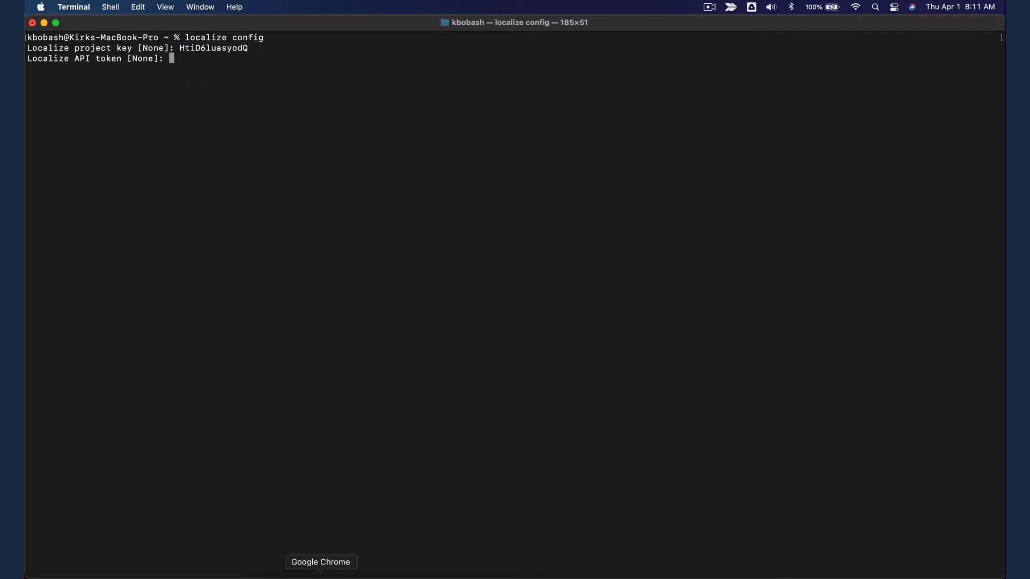
Copy the Test CLI Key's private API key and paste it at the API token prompt.
left_click(320, 561)
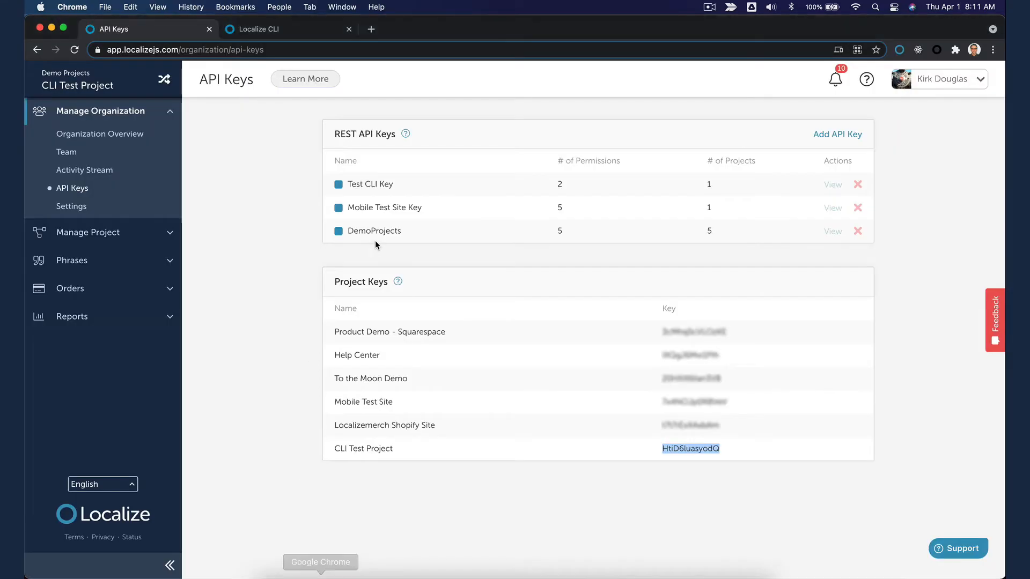
left_click(832, 185)
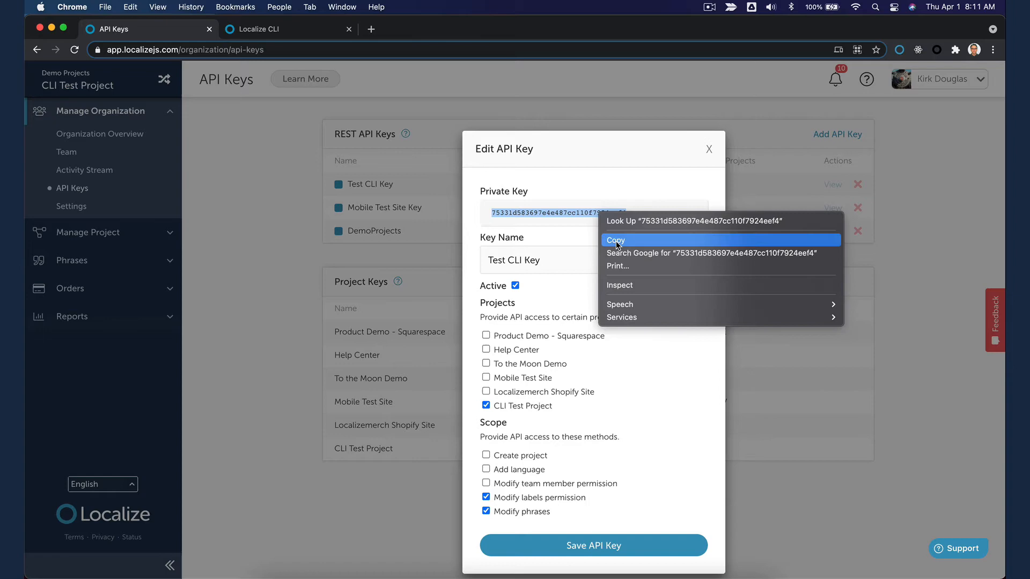
left_click(614, 239)
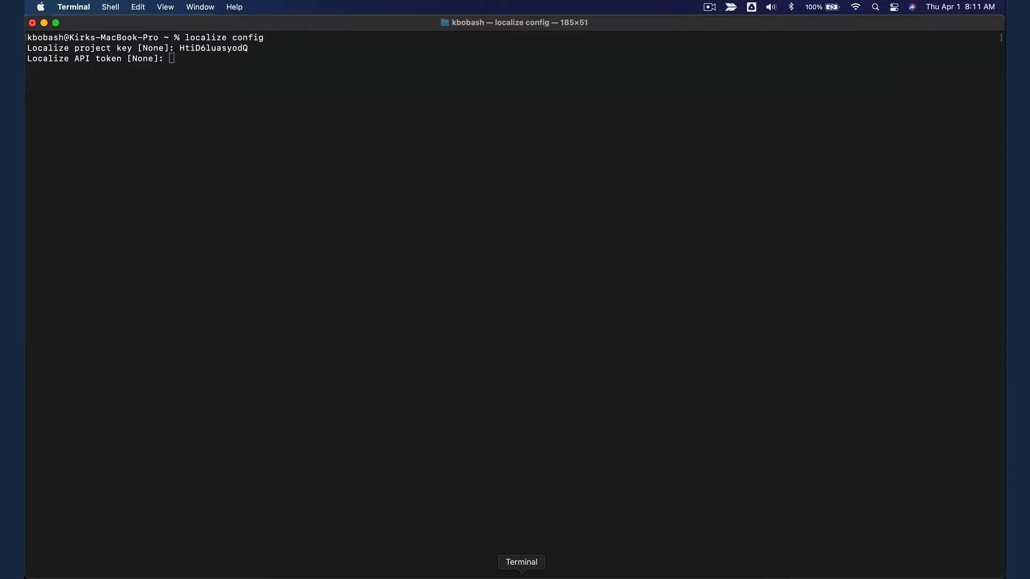
right_click(172, 58)
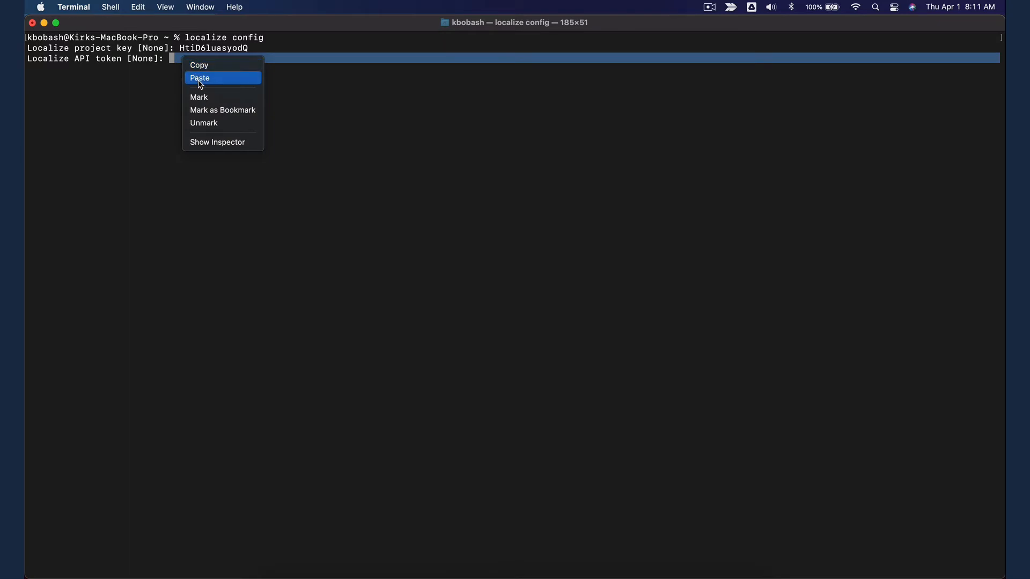
left_click(200, 78)
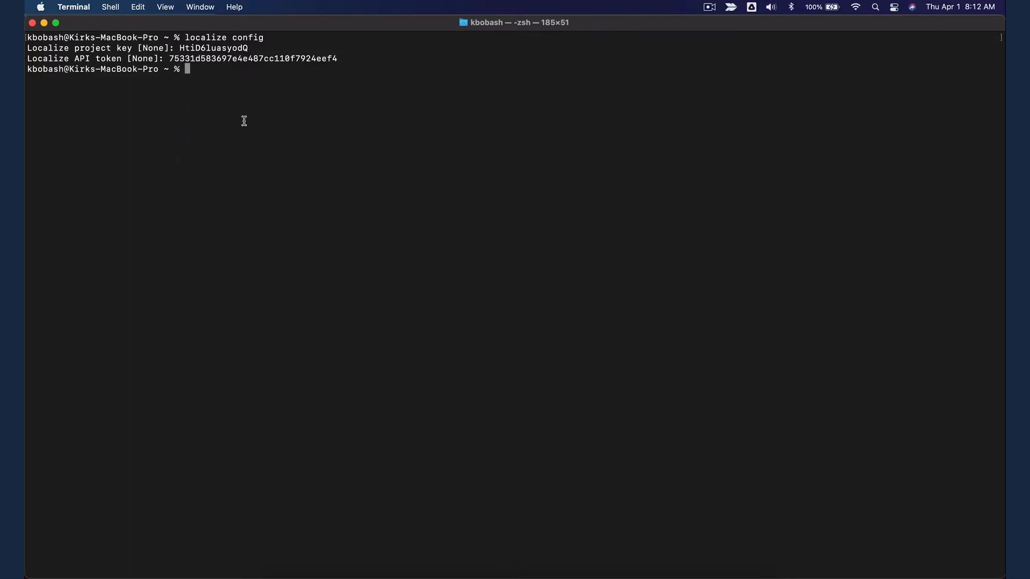
Edit config.yml in nano: pull Spanish to LOC-Worksource/es.json, push from LOC-Worksource/en.json, then save.
type("nano $HOME/.localize/config.yml")
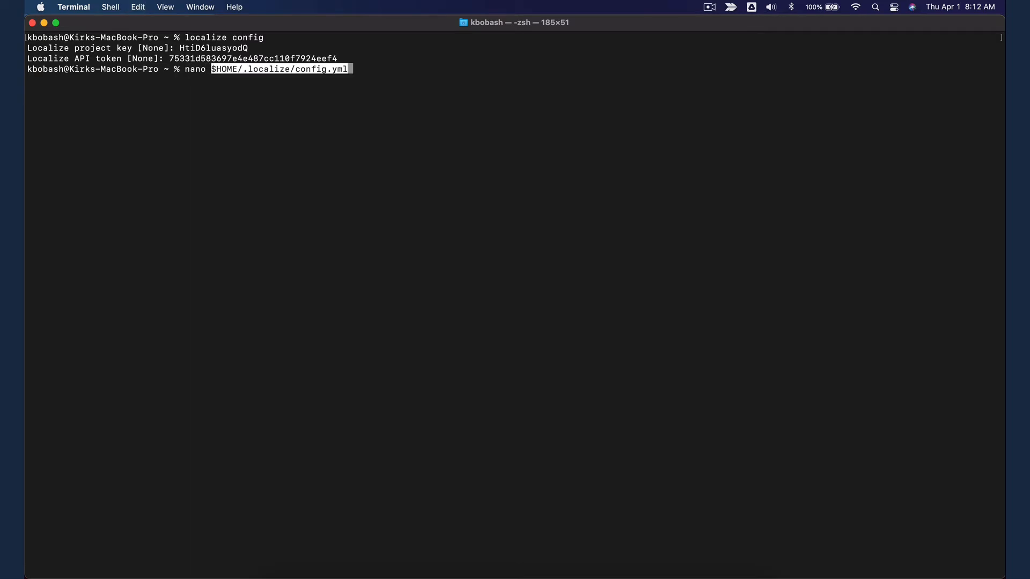
key("Return")
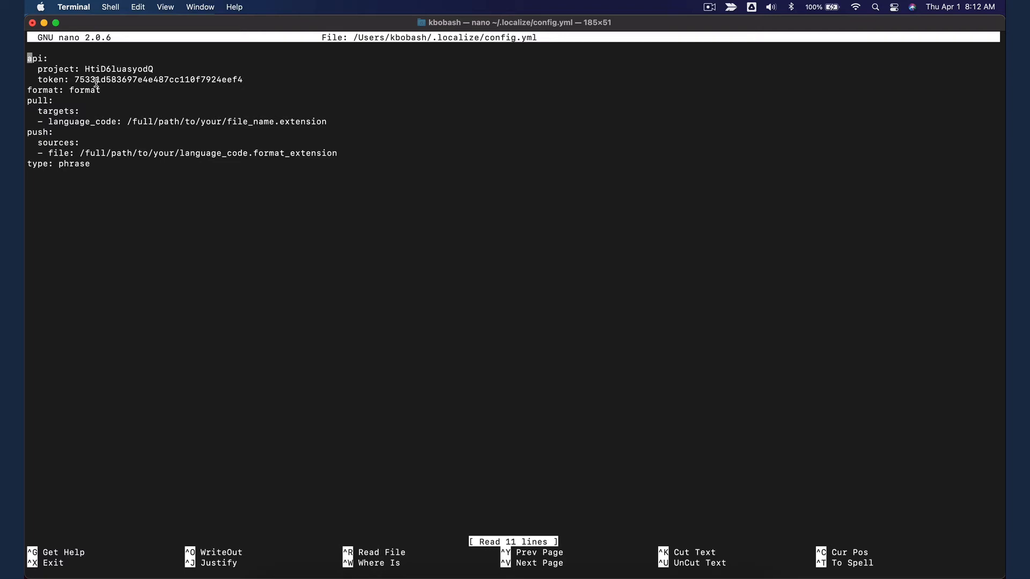
mouse_move(178, 103)
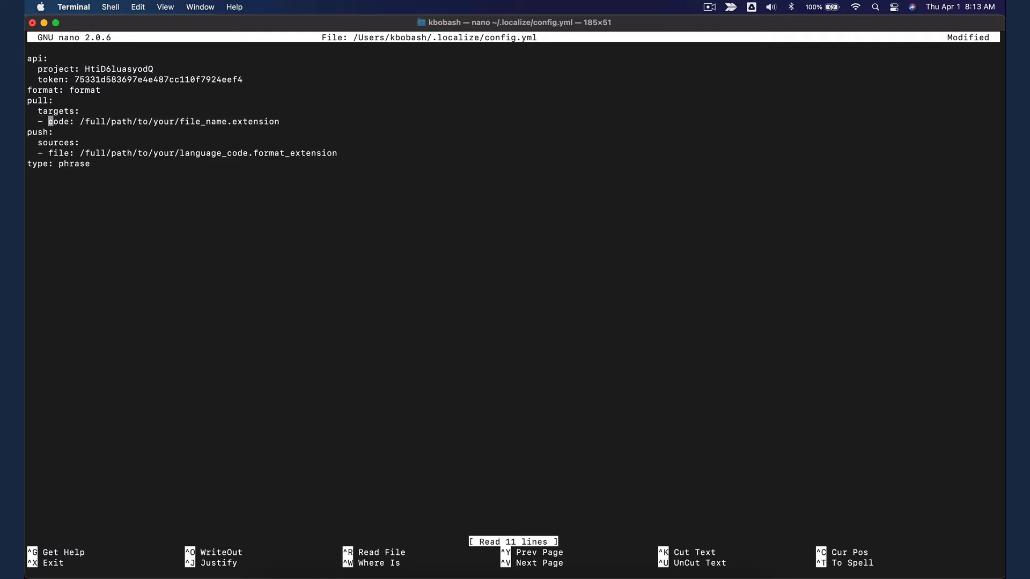
type("es: /Users/kbobash/Documents/Localize_local/LOC-Worksource/es.json")
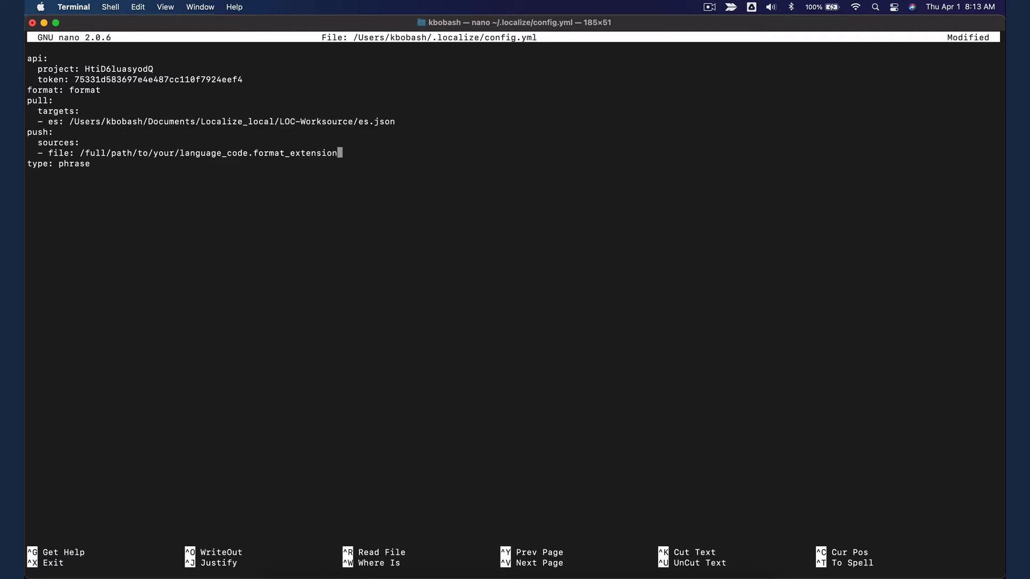
type("/Users/kbobash/Documents/Localize_local/LOC-Worksource/en.json")
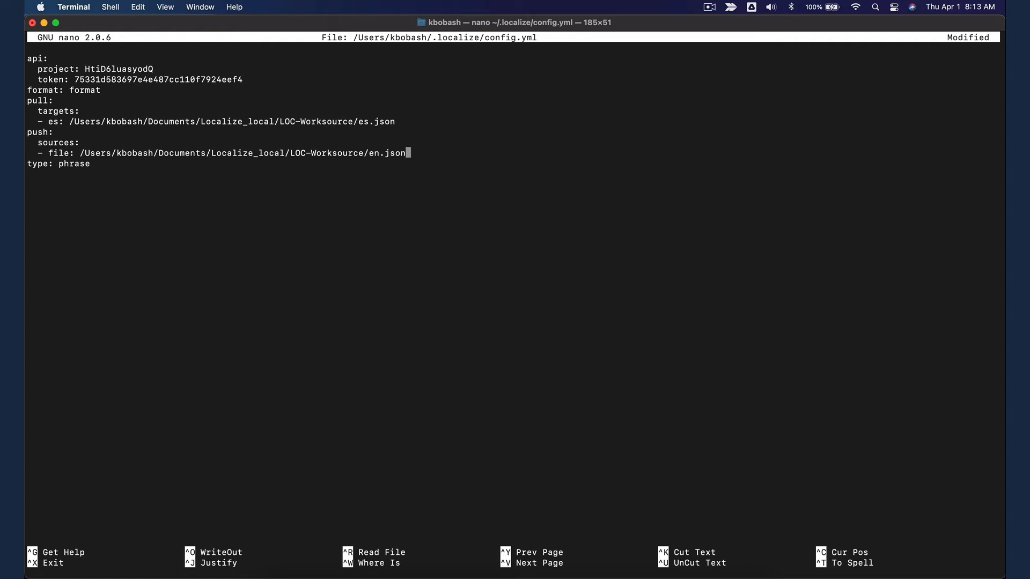
key("ctrl+o")
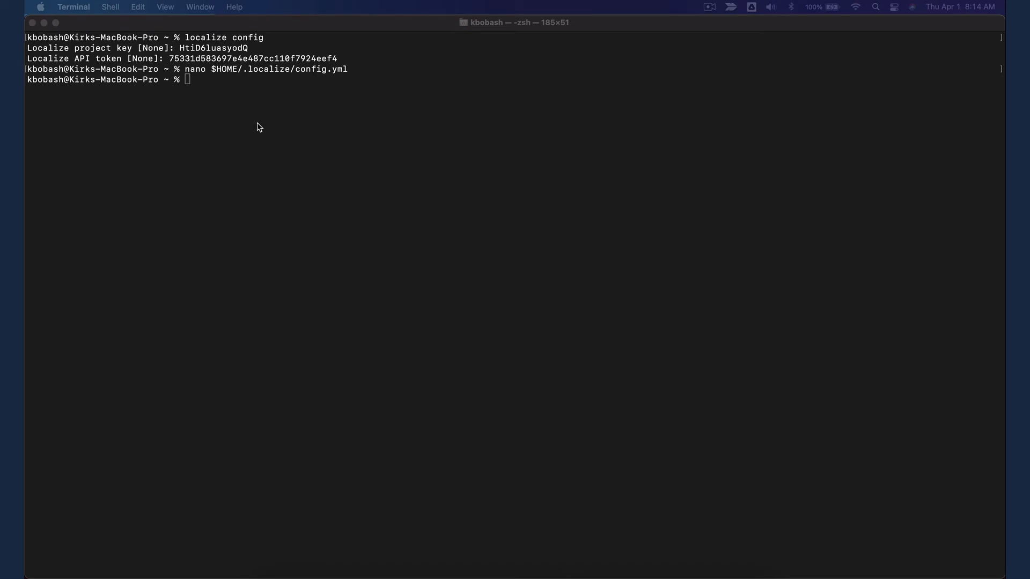
mouse_move(255, 130)
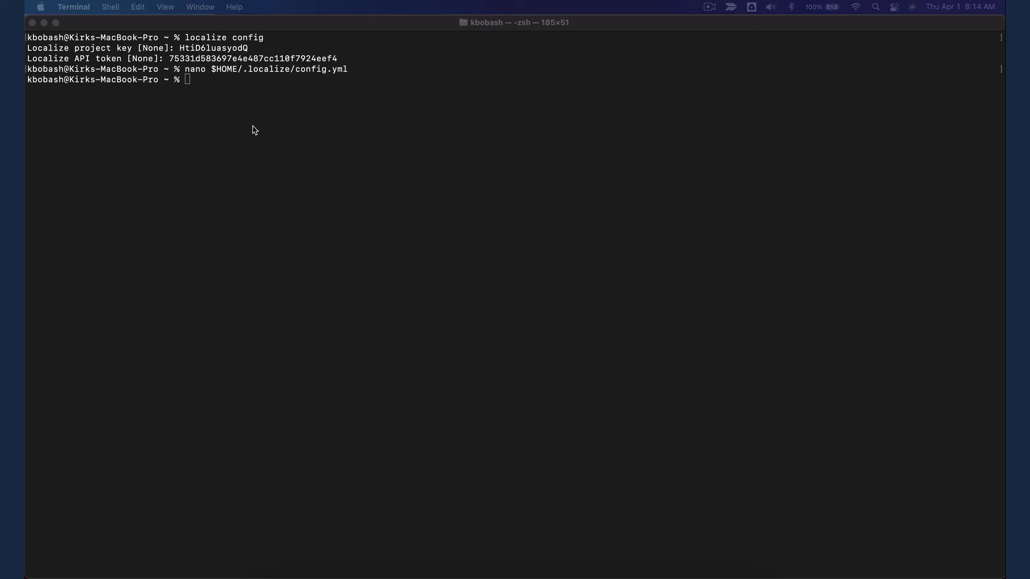
Run localize push, fix the format error with format SIMPLE_JSON in config.yml, and push again.
type("localize push")
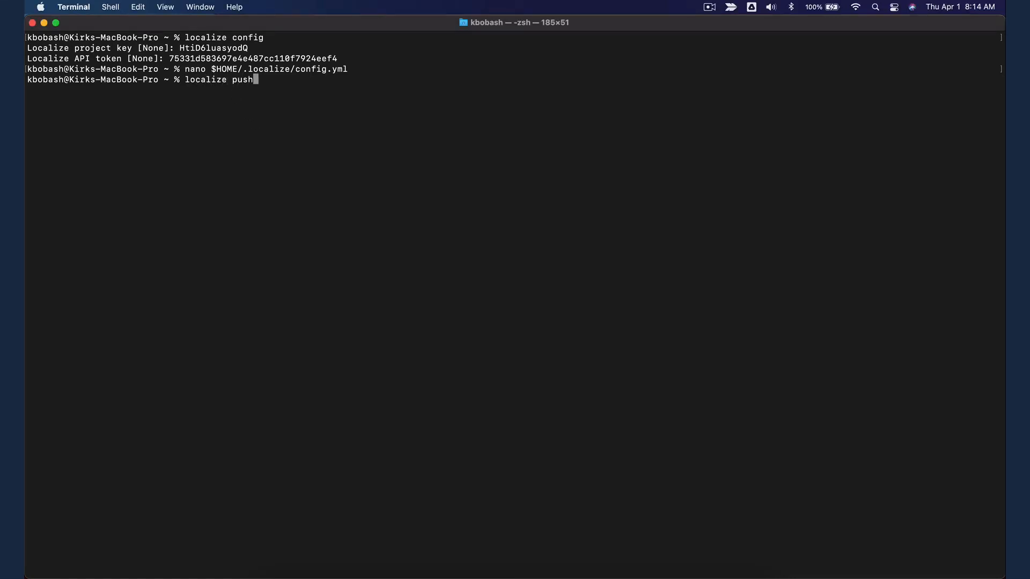
key("Return")
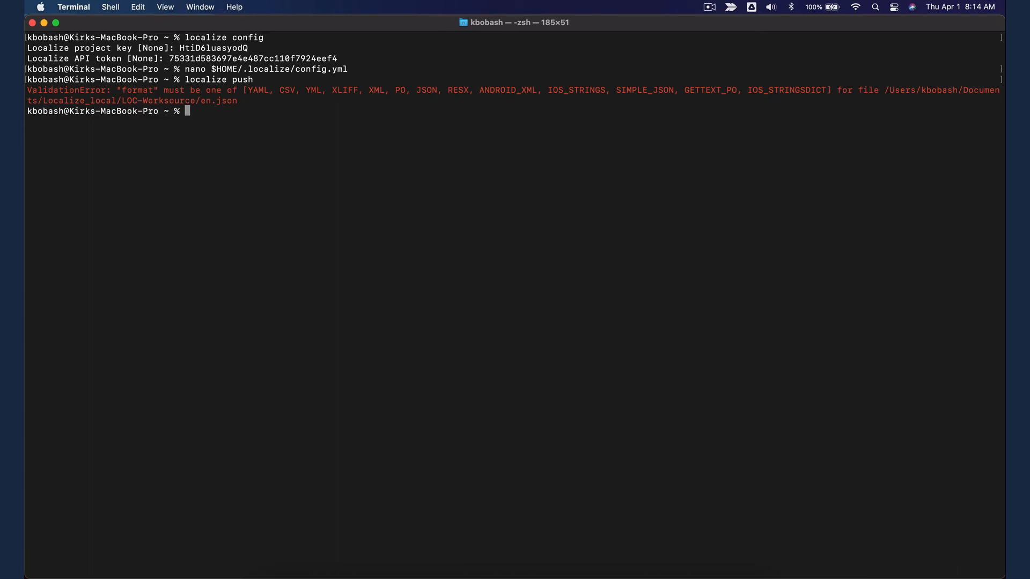
type("nano $HOME/.localize/config.yml")
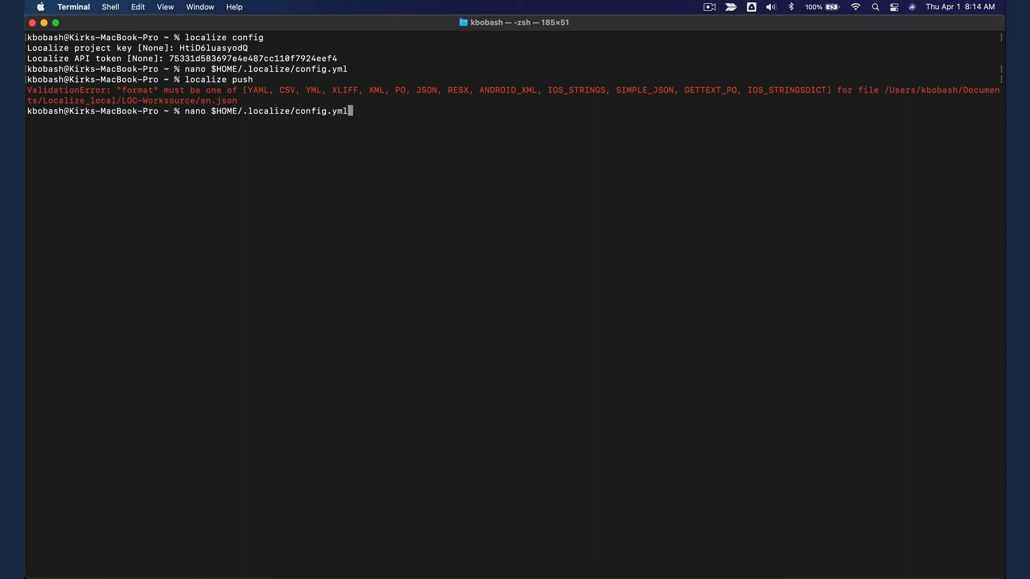
key("Return")
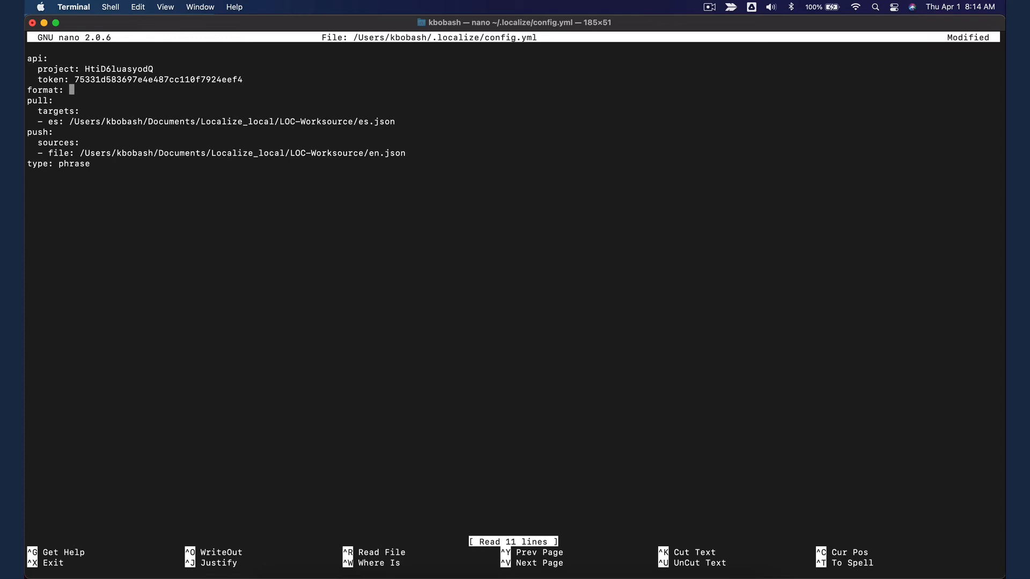
type("SIMPLE_JSON")
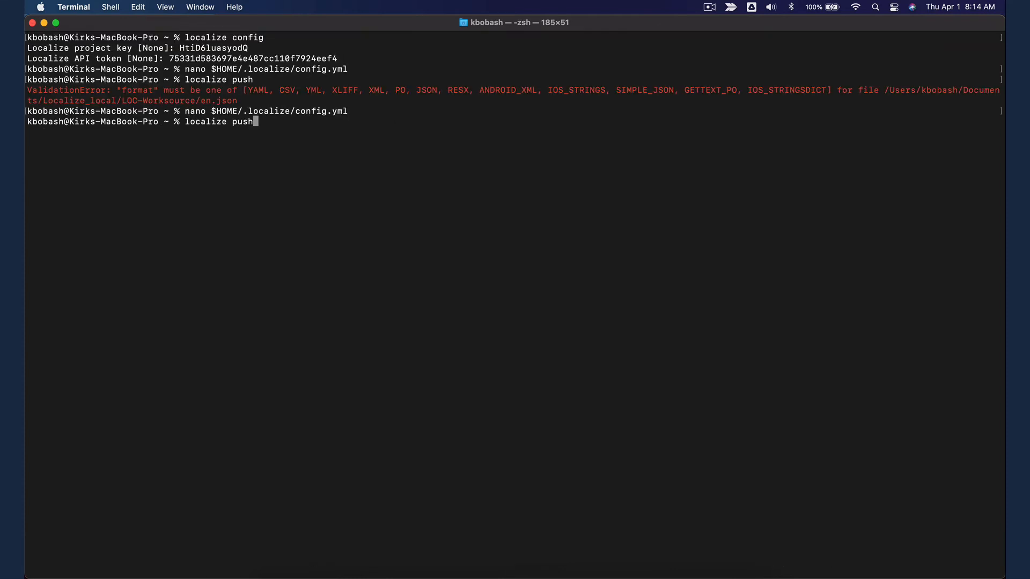
key("Return")
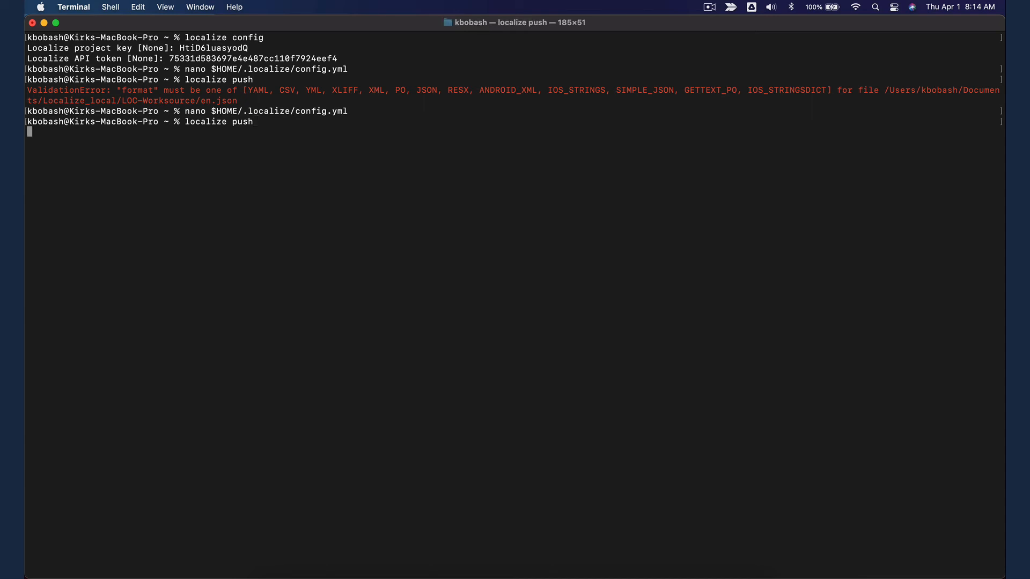
key("Return")
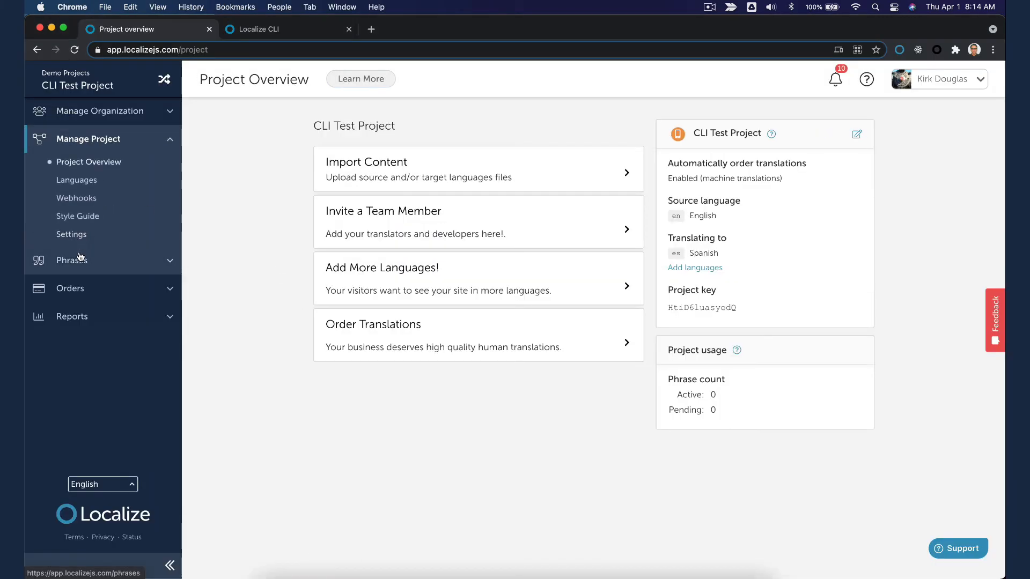
Open Manage Phrases to see the two pushed phrases with Spanish translations.
left_click(73, 260)
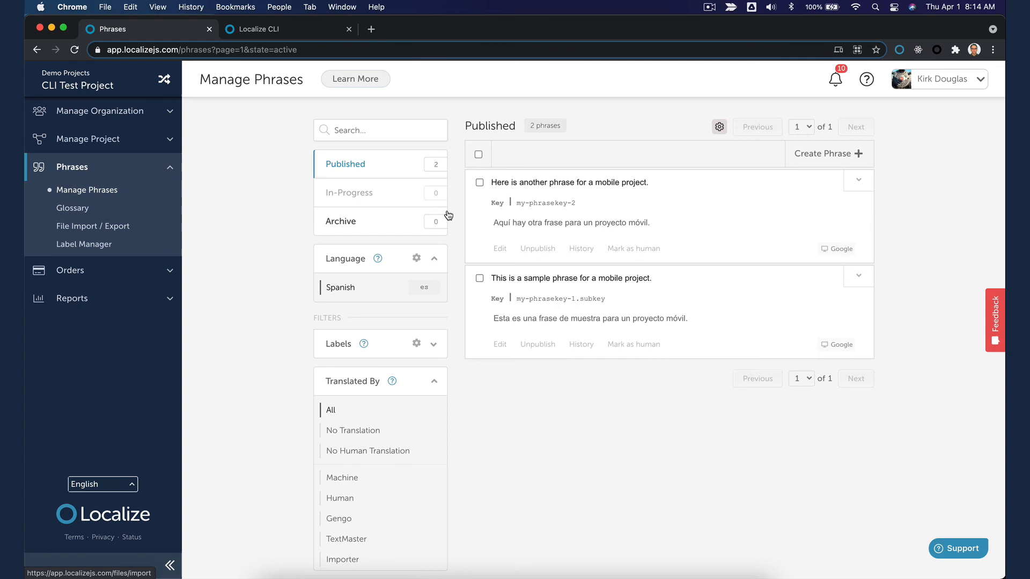
mouse_move(508, 277)
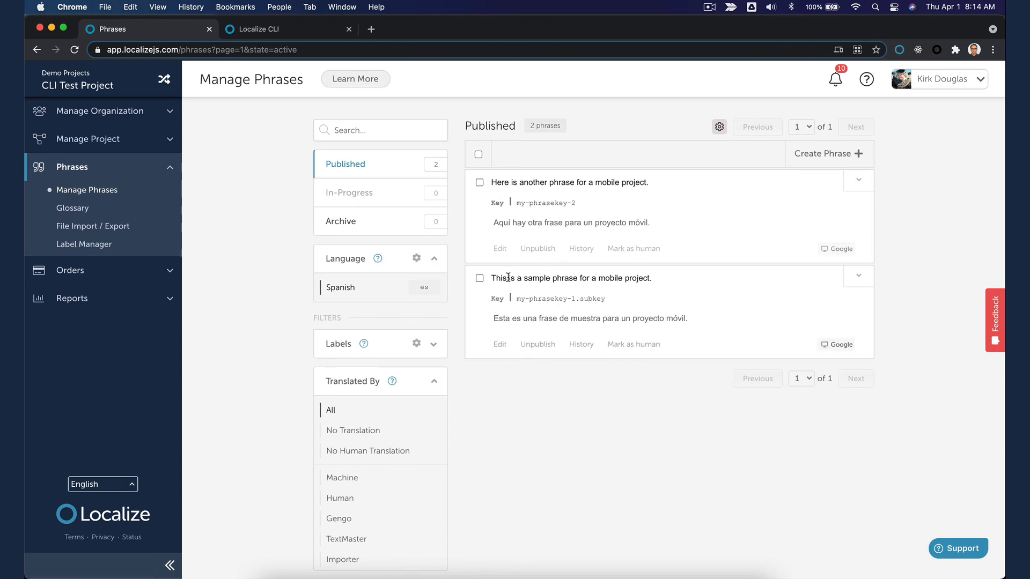
mouse_move(603, 433)
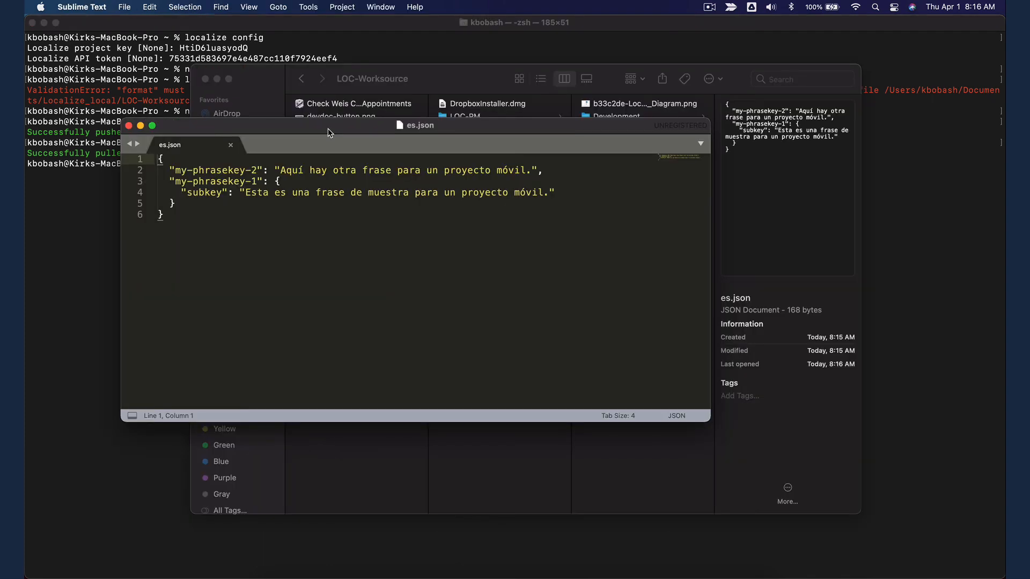
mouse_move(738, 38)
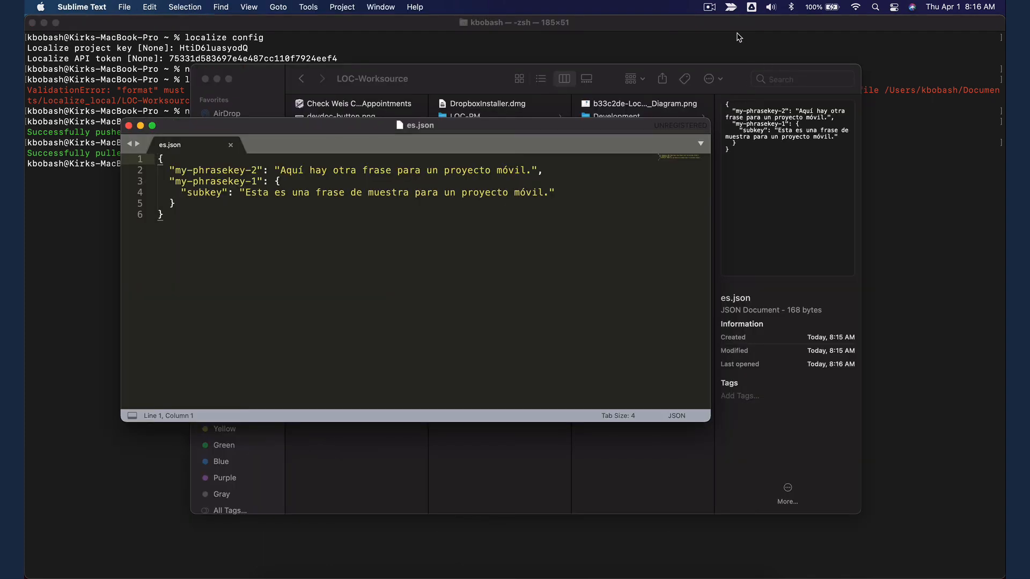